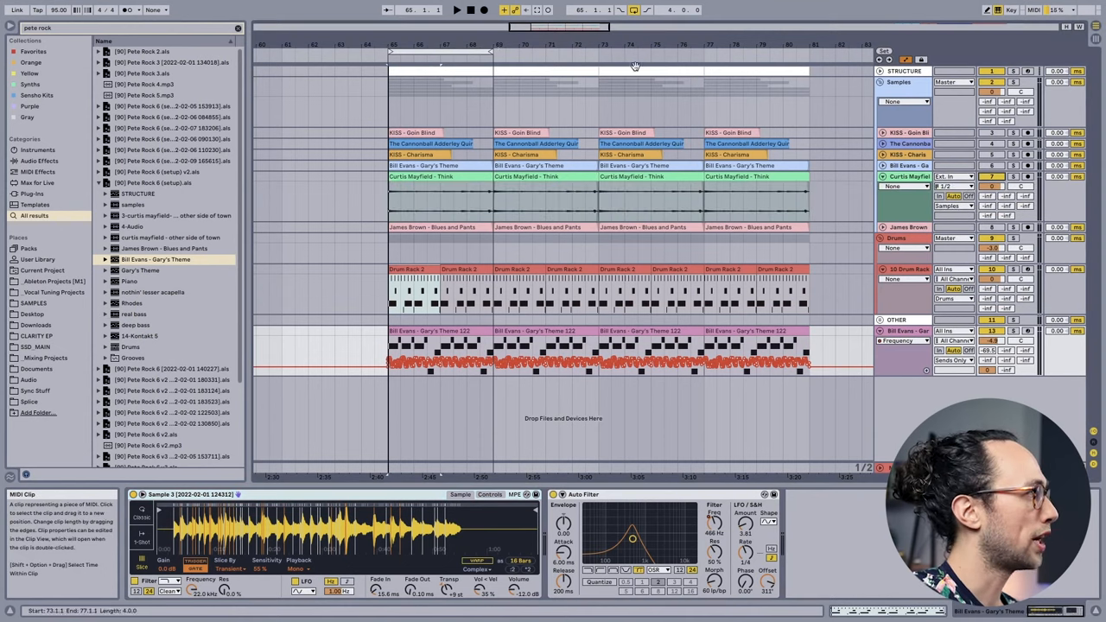
Step: Select one of the chopped Curtis Mayfield clips on the new audio track
{"action": "left_click", "coordinate": [746, 176]}
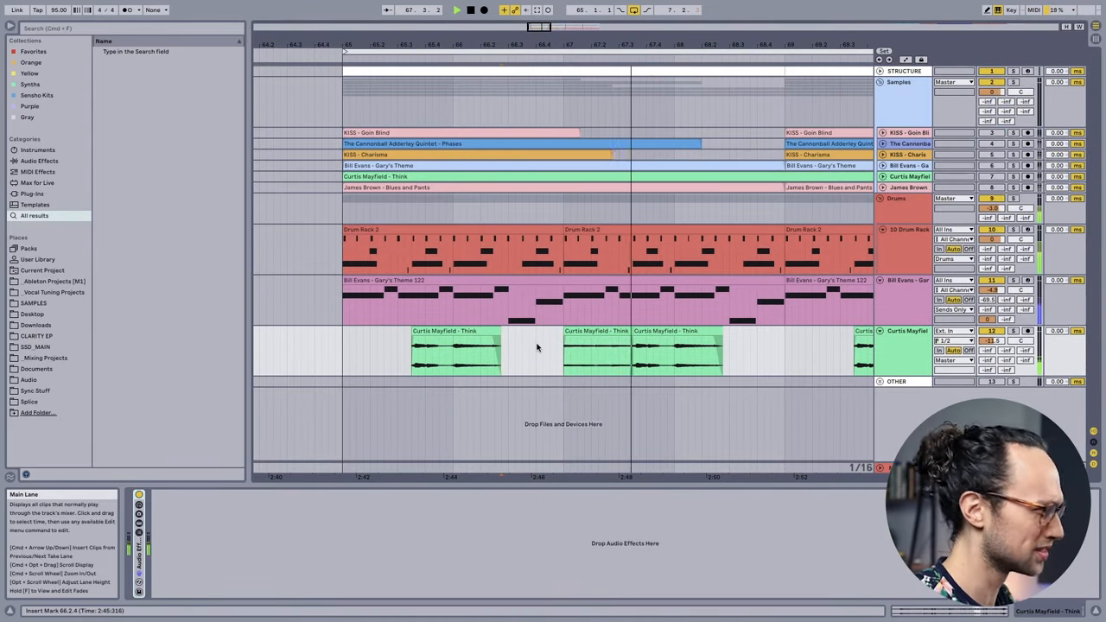
{"action": "left_click", "coordinate": [596, 349]}
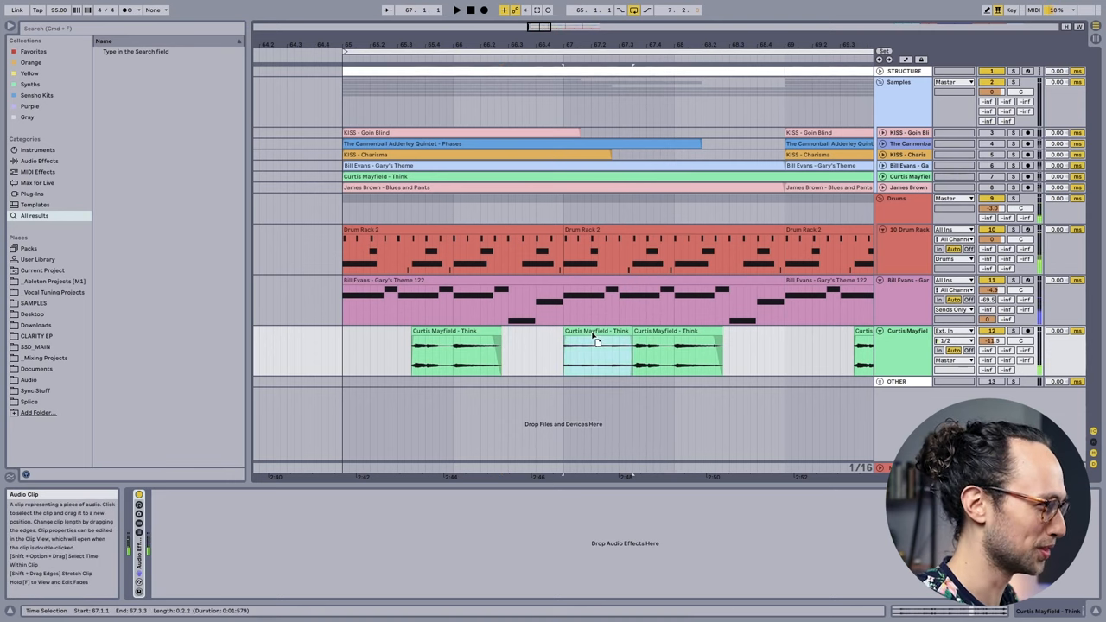